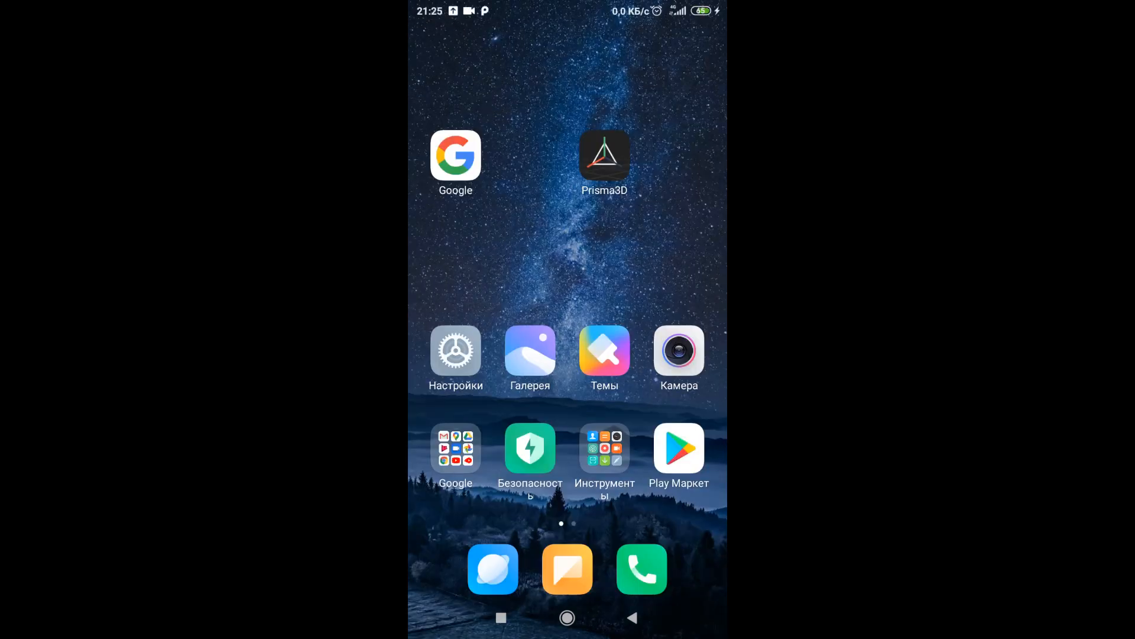
Open Google search from the Android home screen to look up 'lacetti tuning'
left_click(456, 156)
type("lacetti tuning")
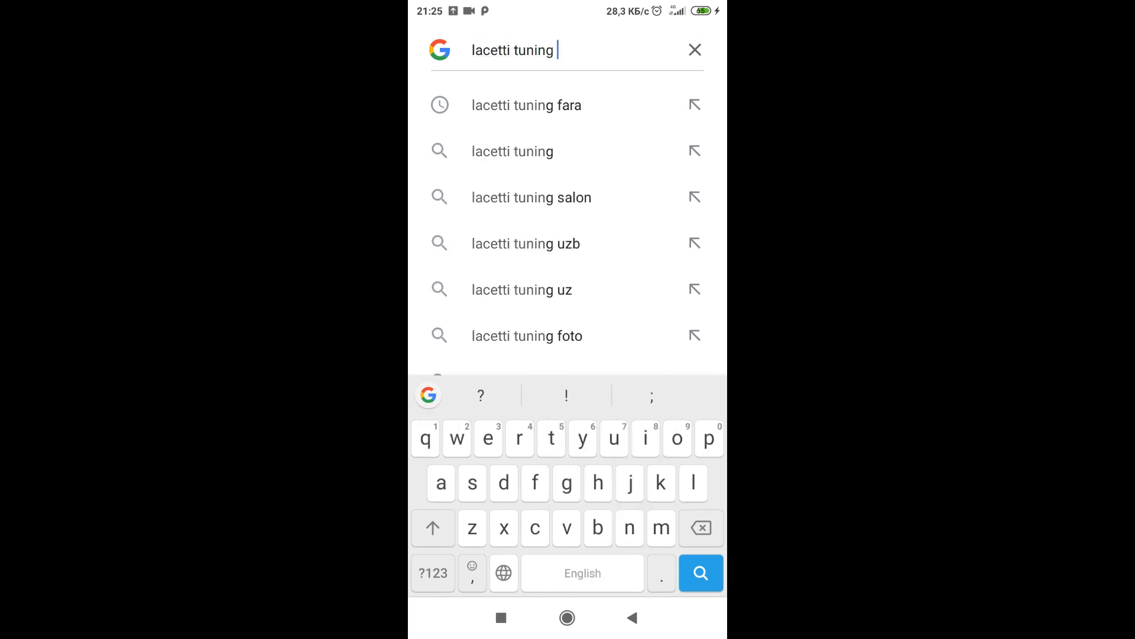
Search 'lacetti tuning fara' and scroll through the tuned LED headlight image results
left_click(526, 105)
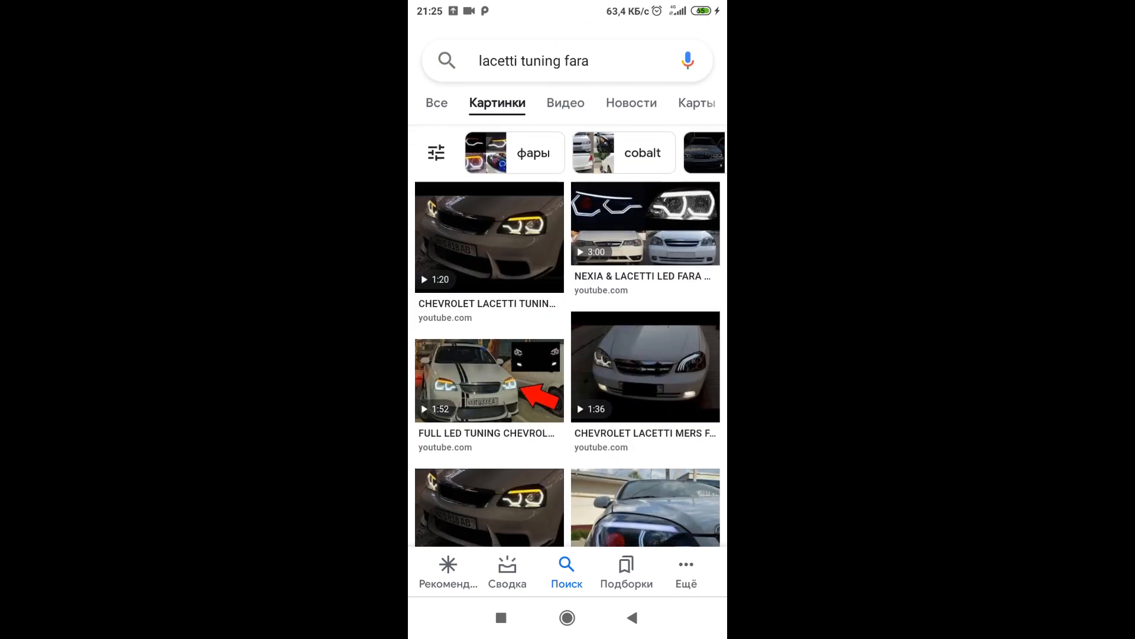
scroll("down", 3)
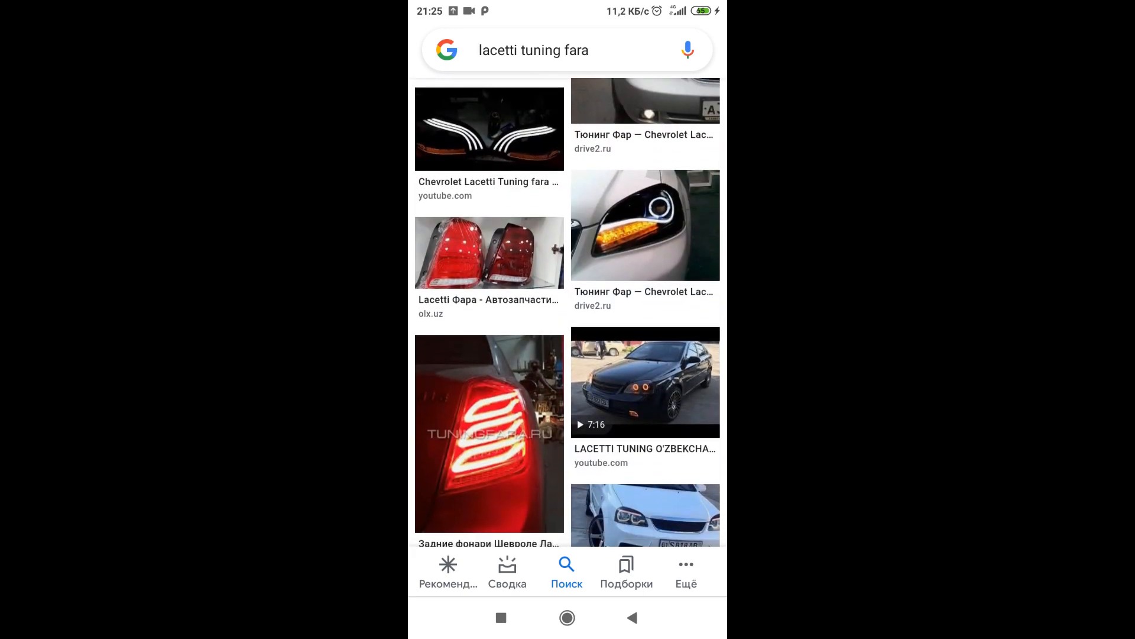
scroll("down", 3)
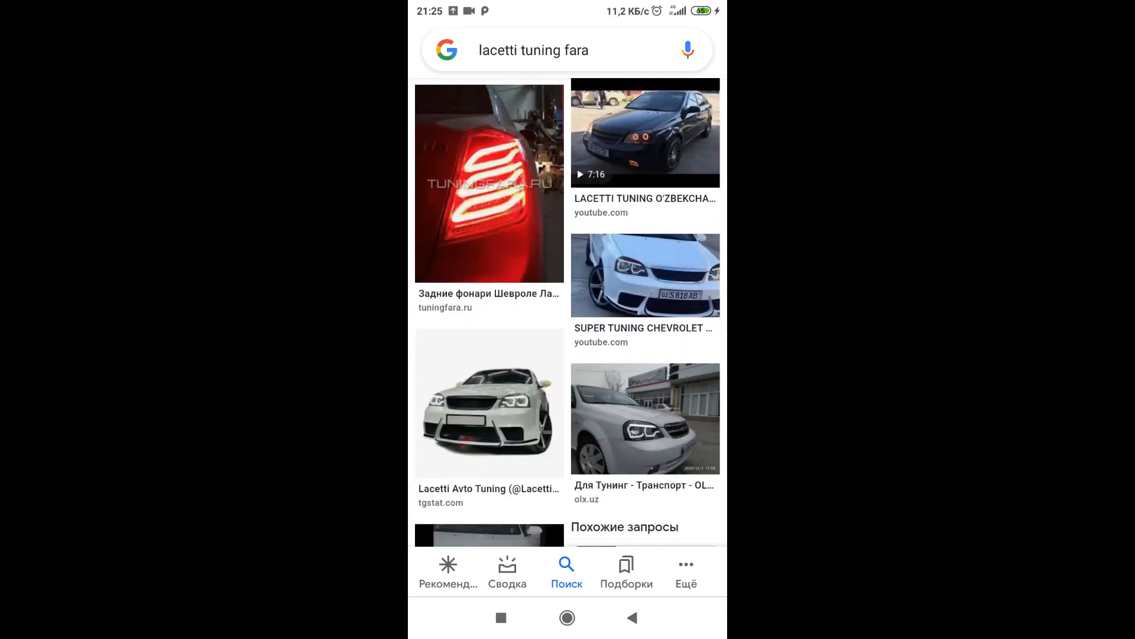
scroll("down", 3)
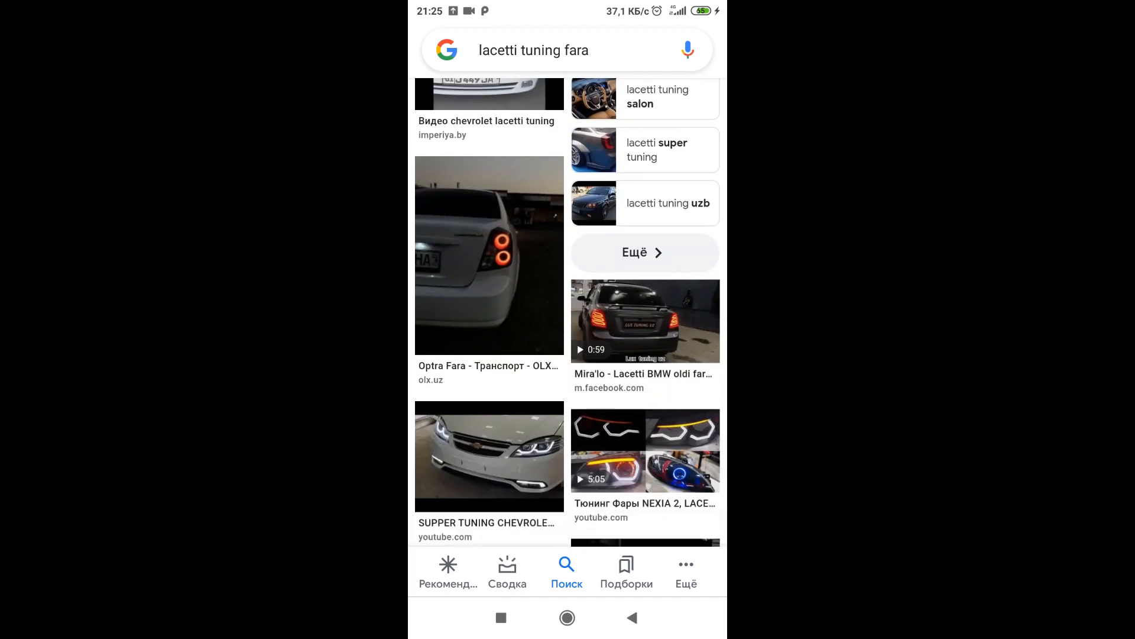
scroll("down", 3)
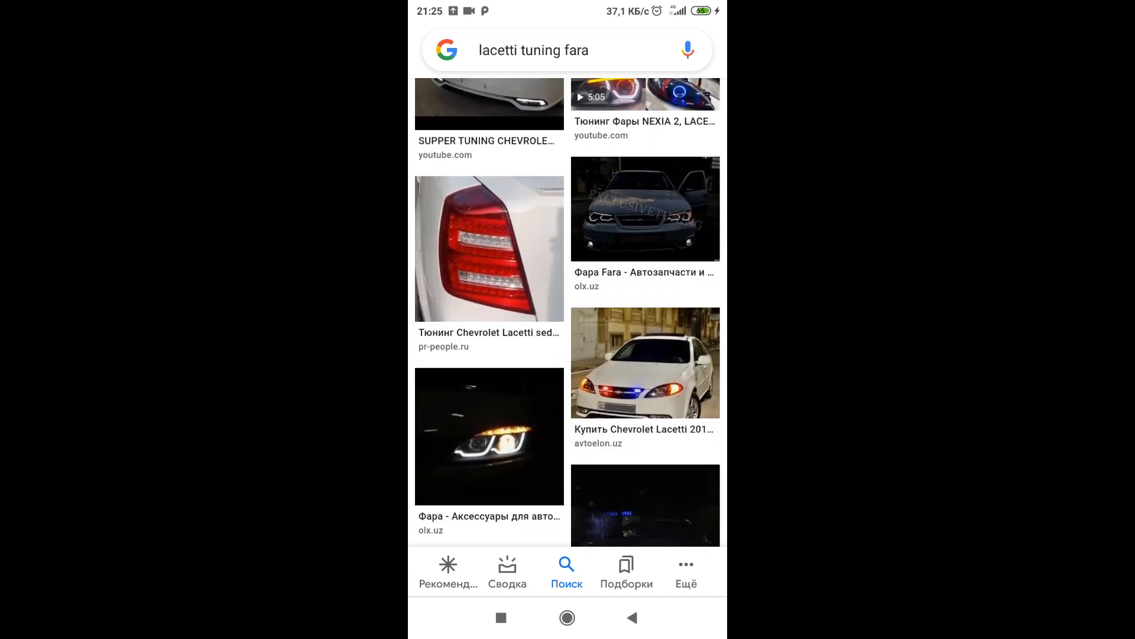
scroll("down", 3)
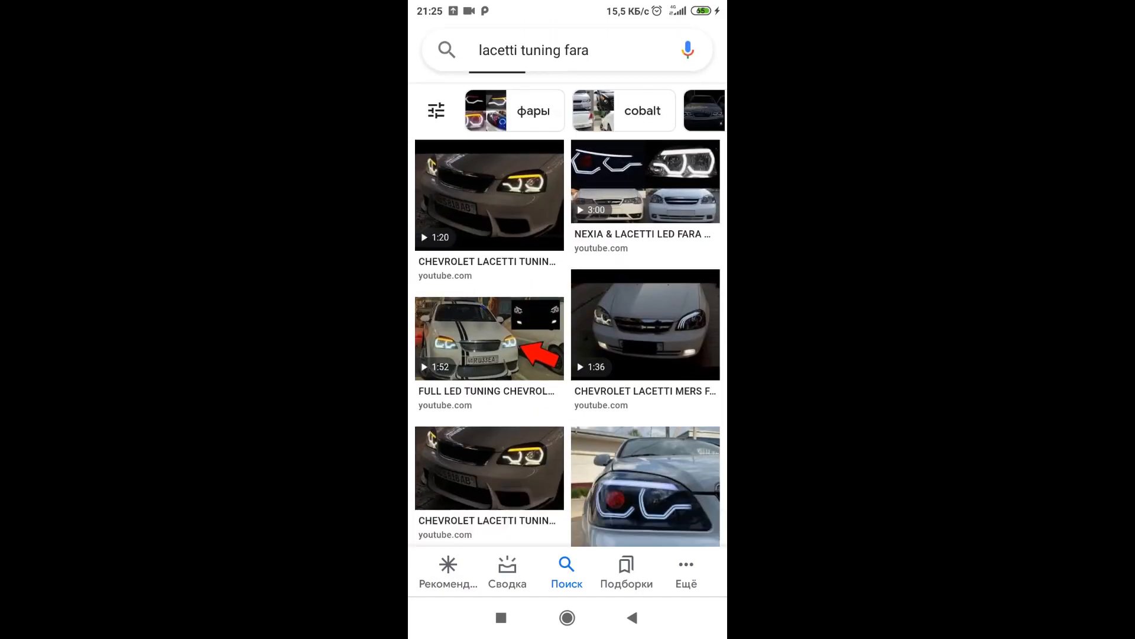
scroll("down", 3)
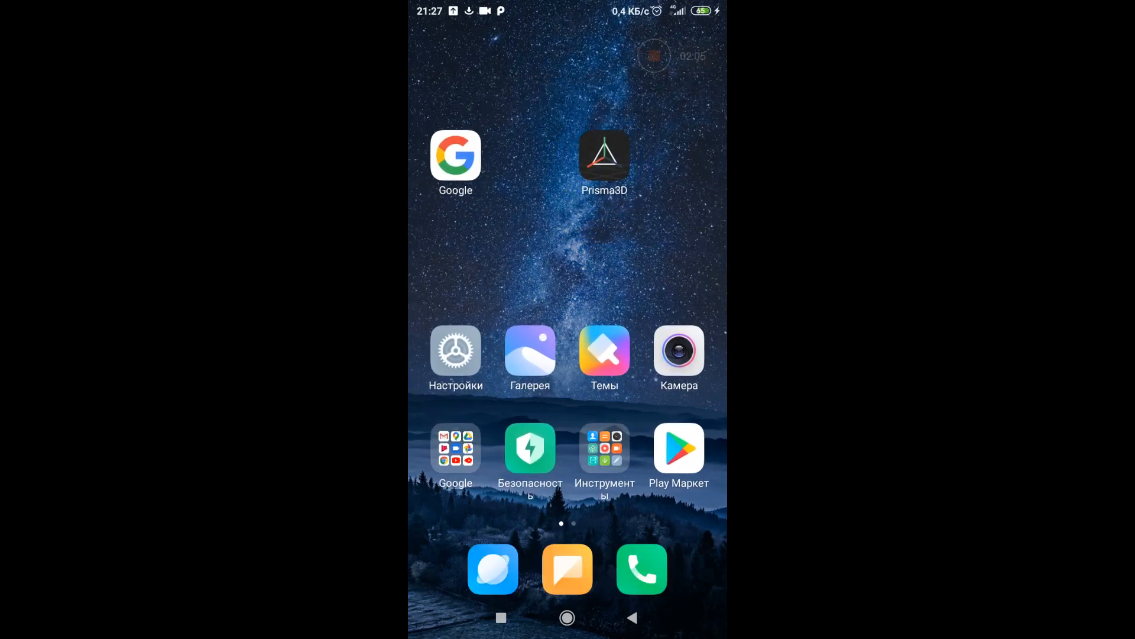
Launch Prisma3D from the Android home screen
left_click(605, 156)
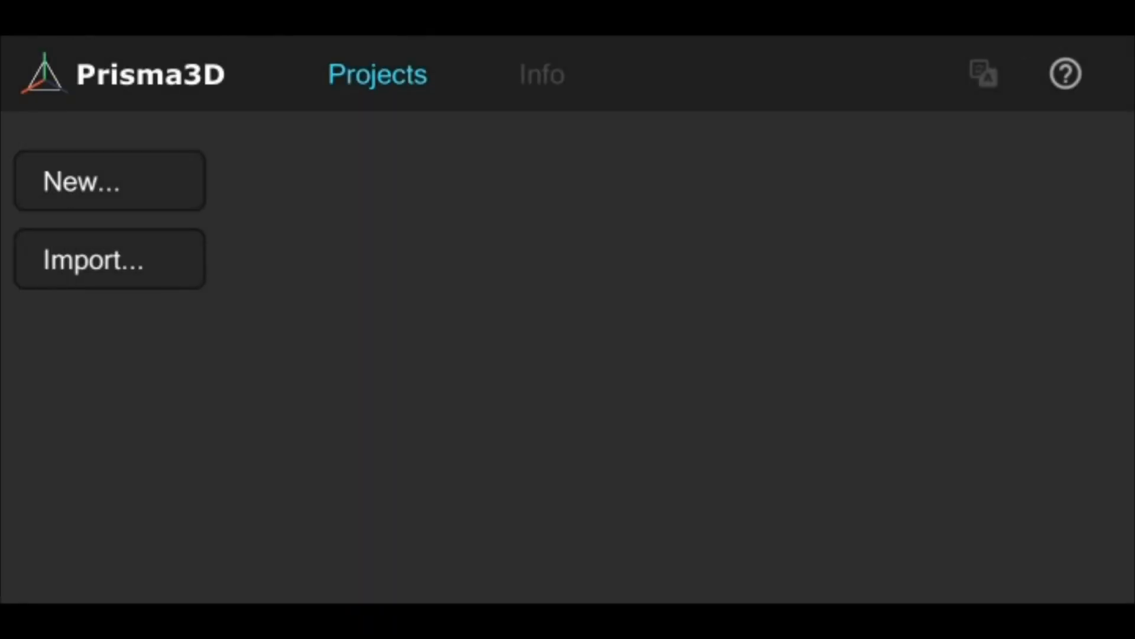
Create a new modeling project from the Prisma3D Projects screen
left_click(109, 180)
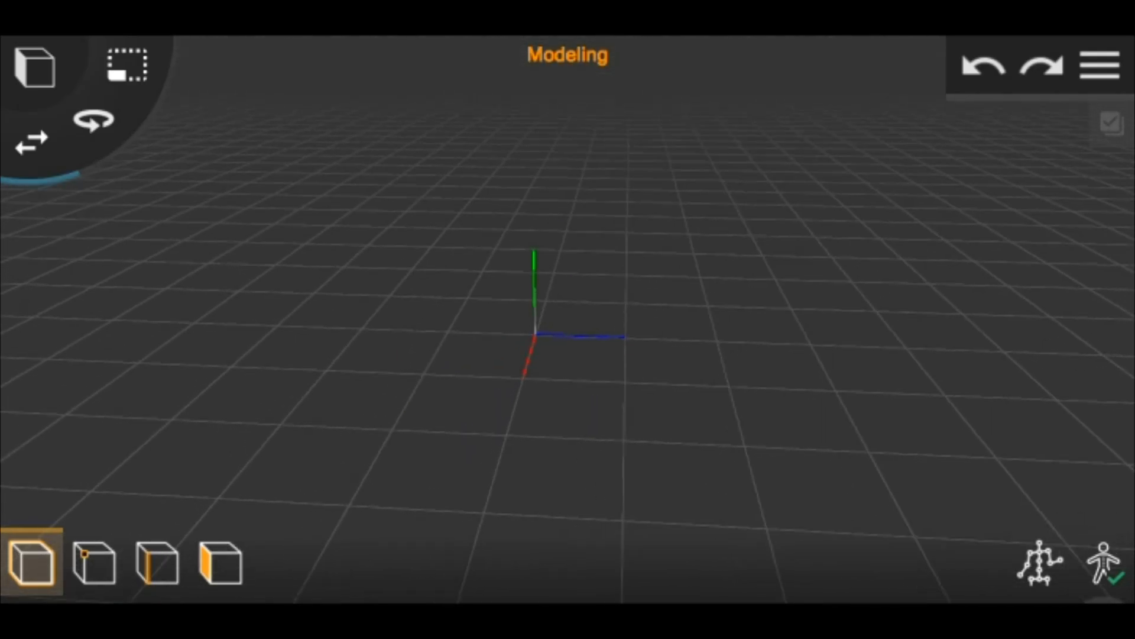
left_click(29, 64)
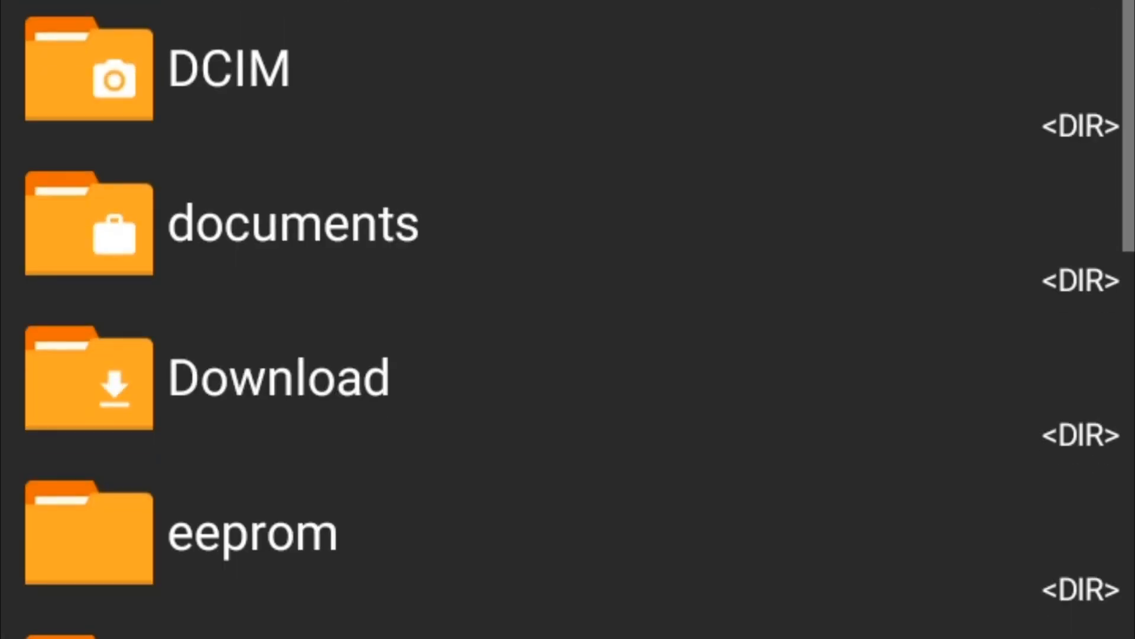
Scroll the device folders (DCIM, documents, Download) to find the headlight image
scroll("down", 3)
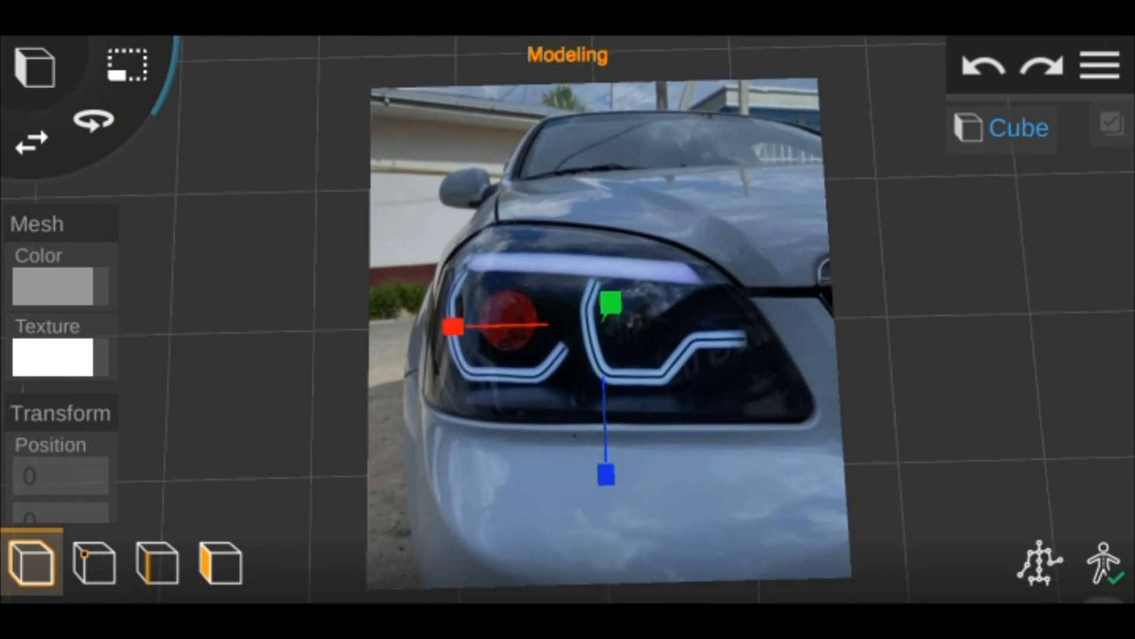
Switch to face editing on the headlight-textured cube
left_click(217, 569)
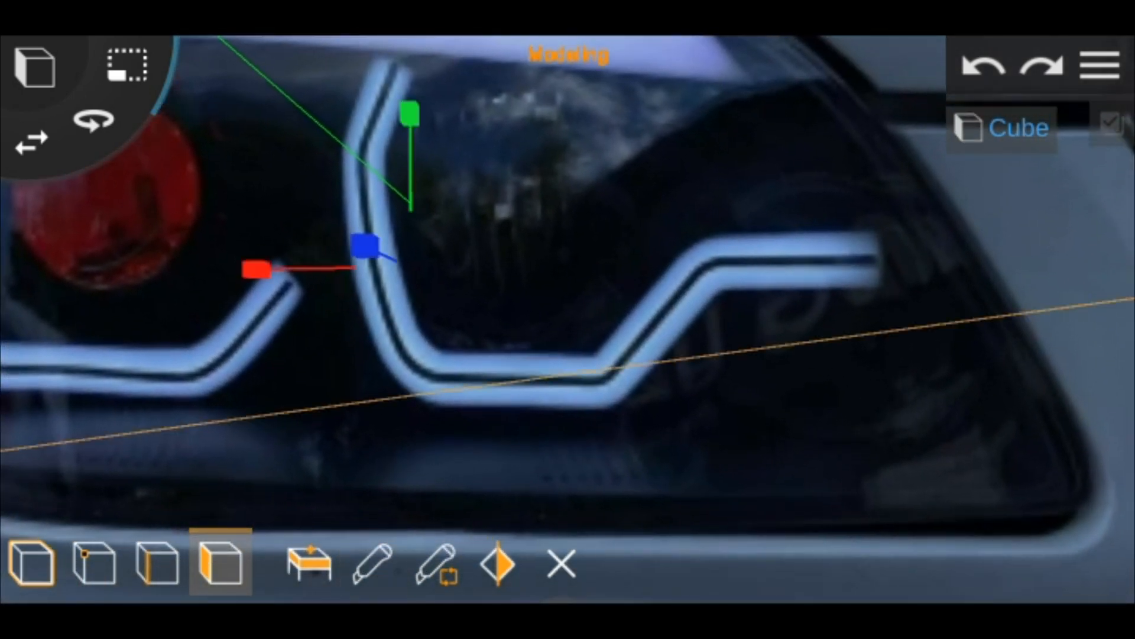
Cut new edges into the cube along the headlight strip outline
left_click(370, 569)
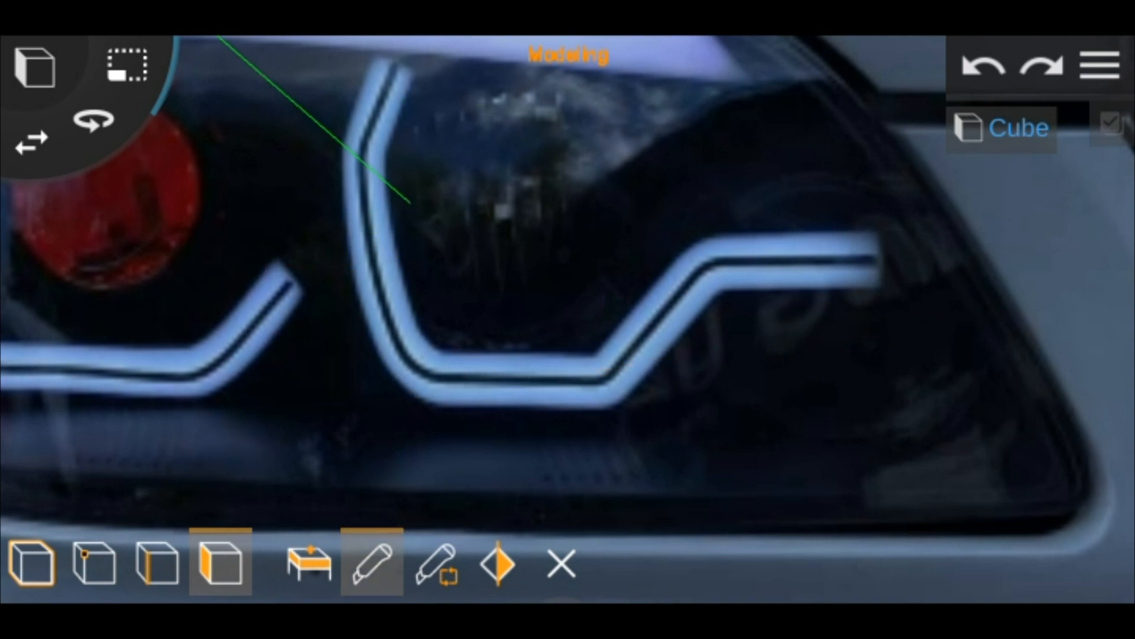
left_click_drag(717, 295, 894, 291)
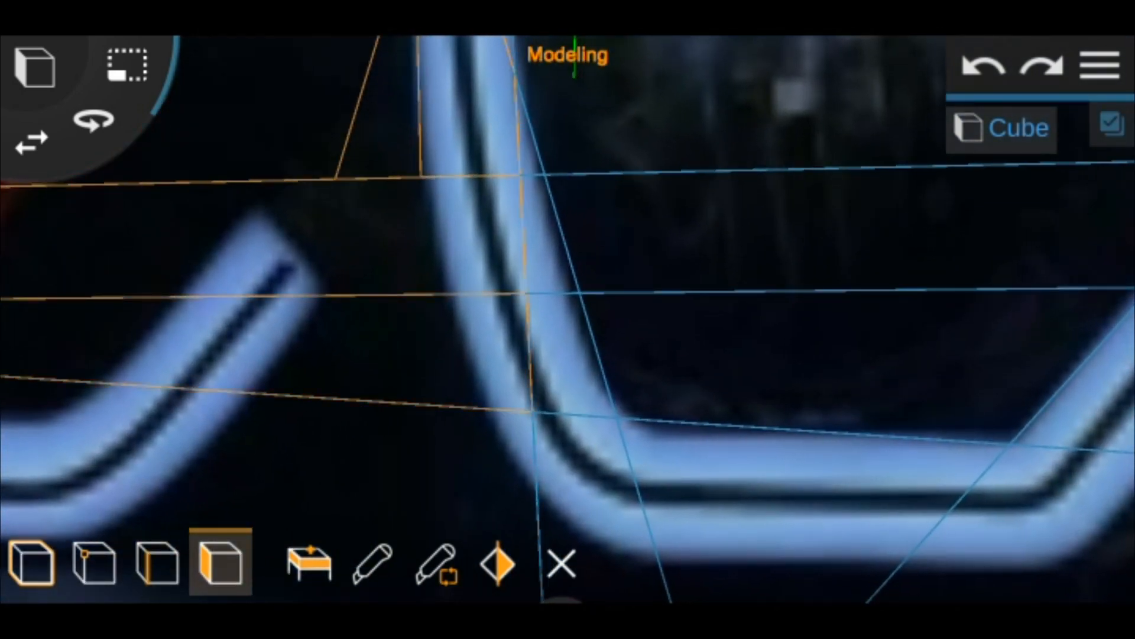
Select the strip's corner triangle and bend faces, then cut edges along its curve
left_click(375, 571)
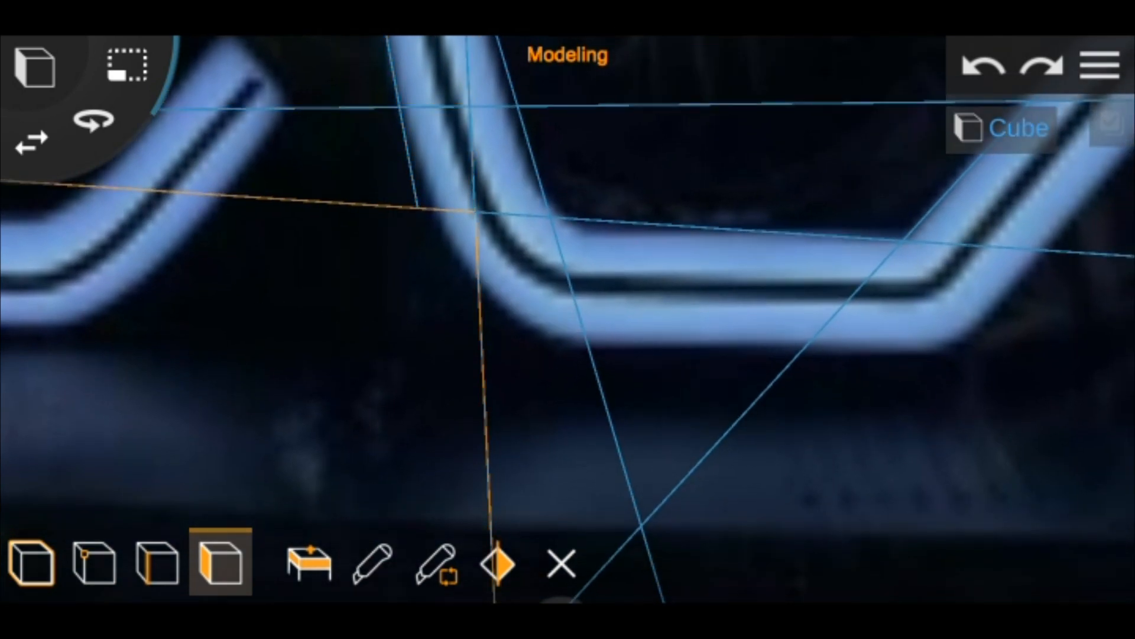
left_click(380, 572)
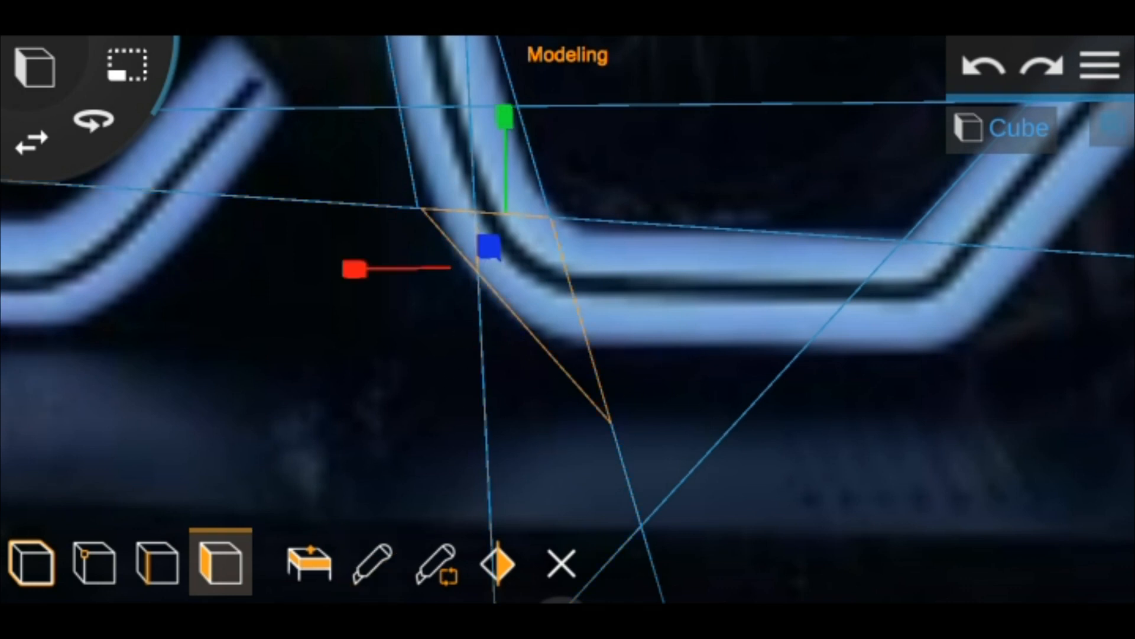
left_click(373, 570)
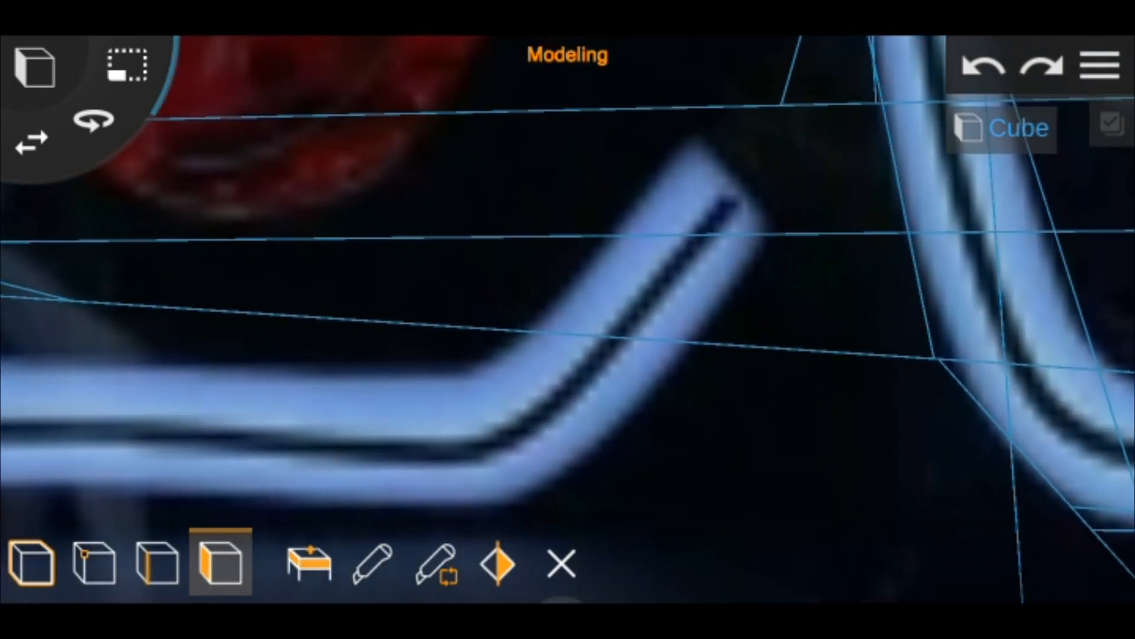
left_click(374, 571)
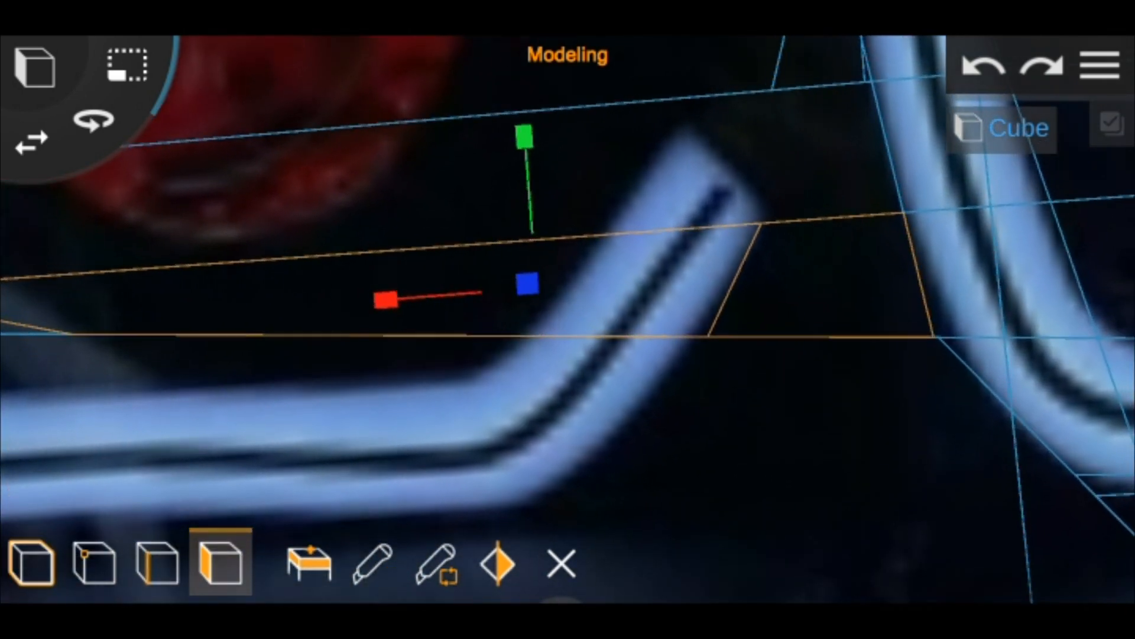
left_click(373, 573)
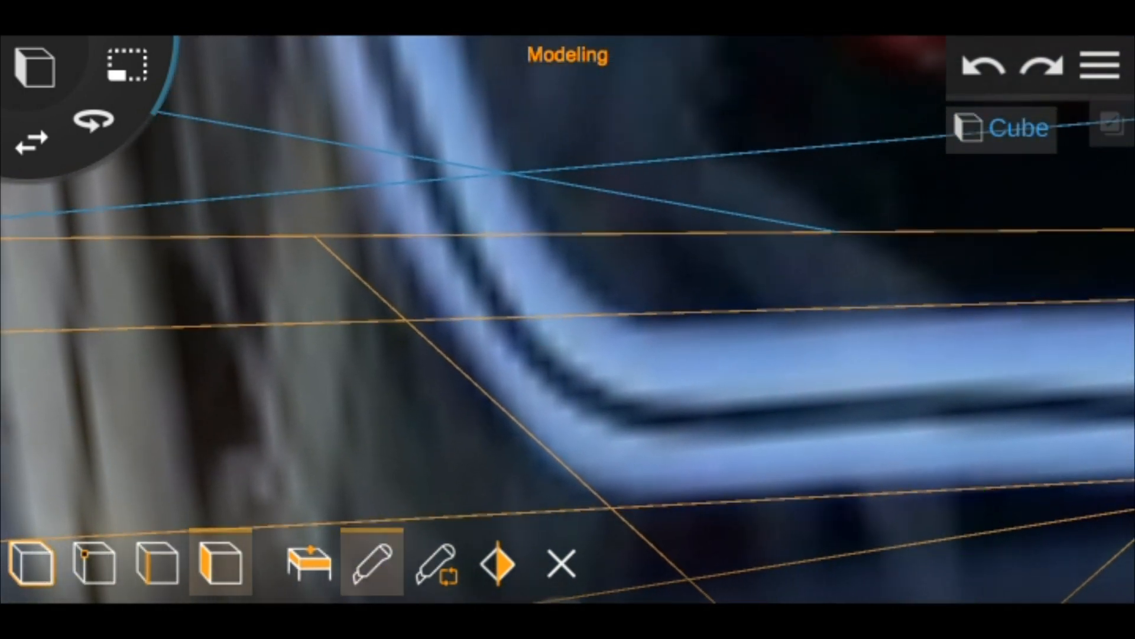
left_click_drag(406, 249, 529, 388)
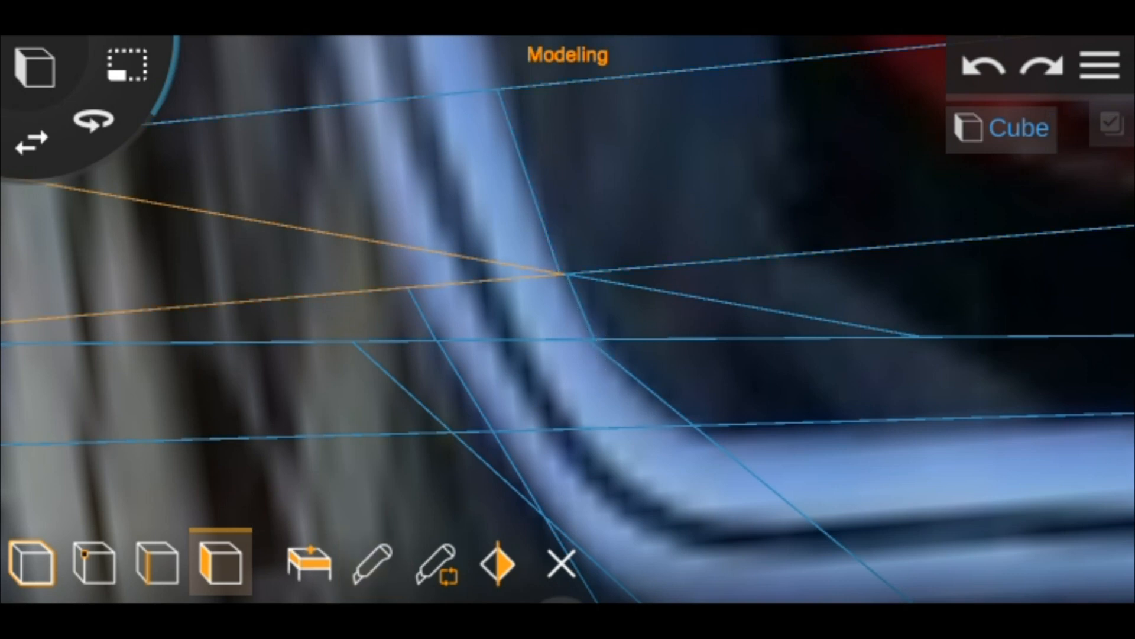
left_click(373, 572)
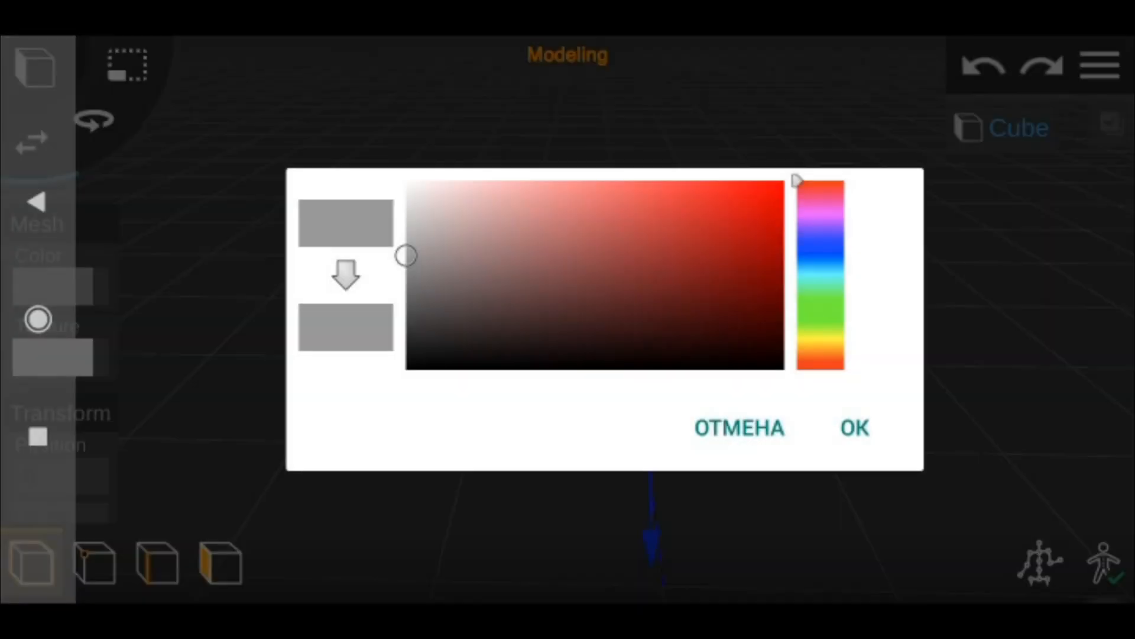
Confirm the light-blue mesh colour and open the Import file chooser from the project menu
left_click(855, 427)
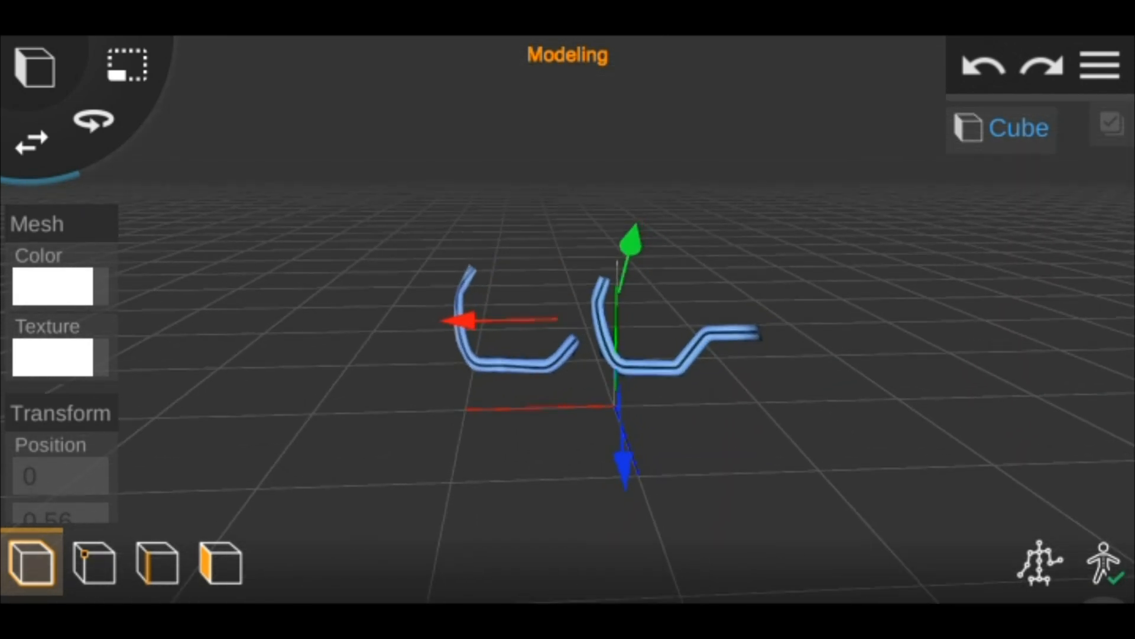
left_click(1094, 66)
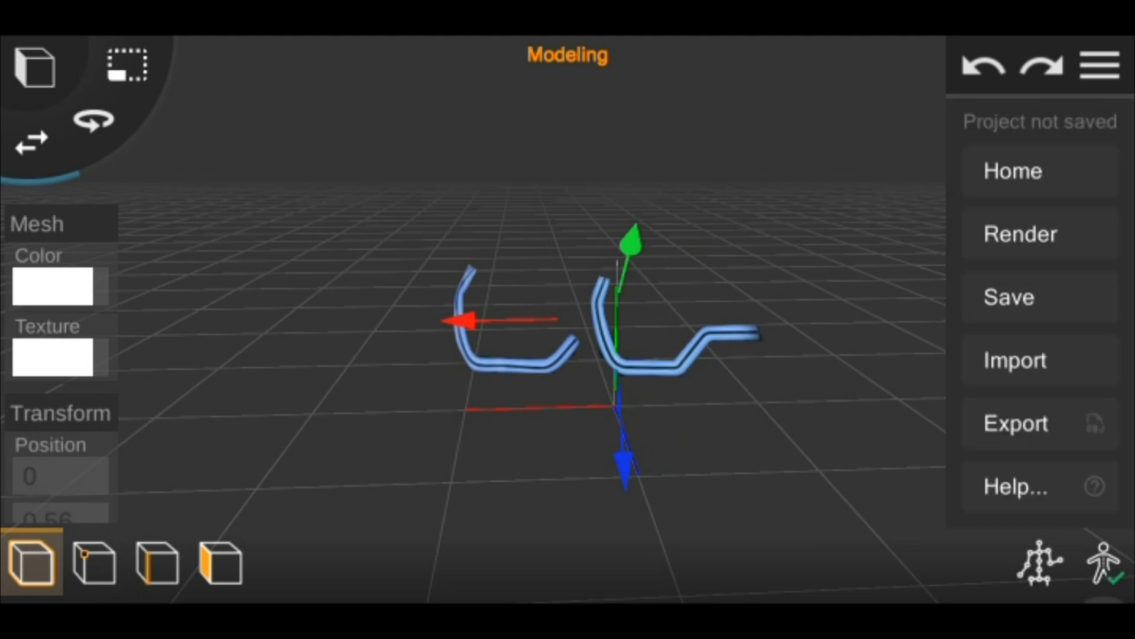
left_click(1015, 360)
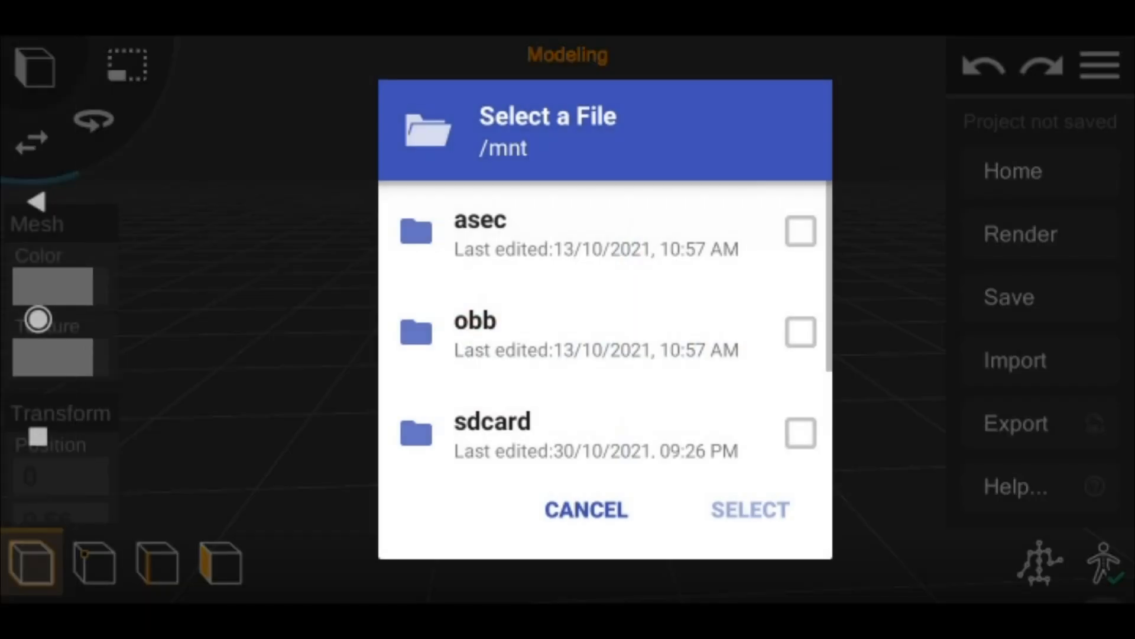